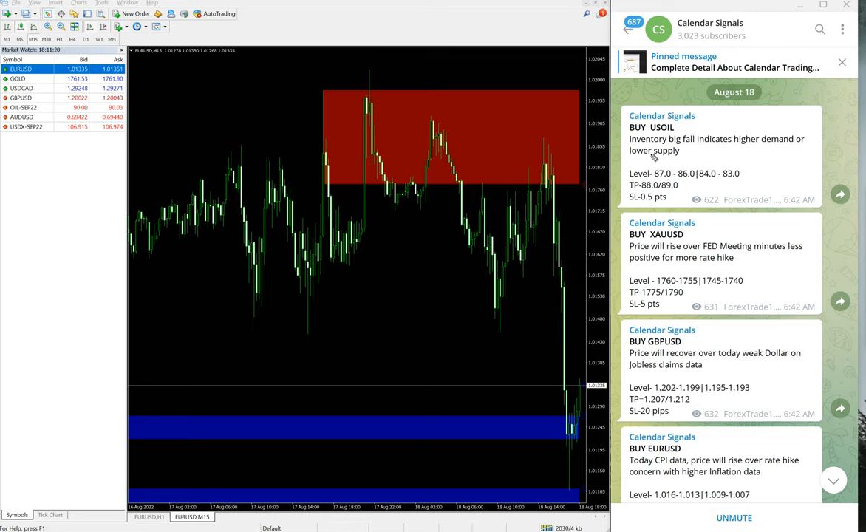
mouse_move(640, 278)
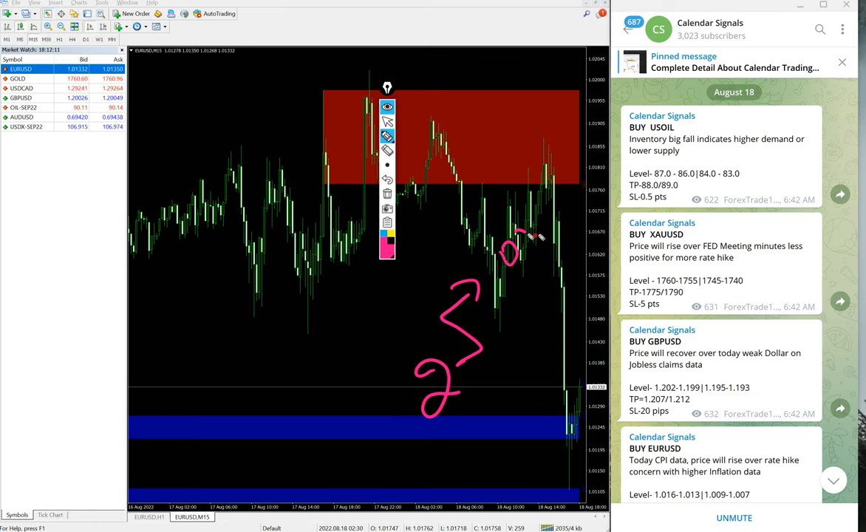
- Handwrite a pink '25 oversold' note across the chart and signal feed
drag(532, 237, 653, 96)
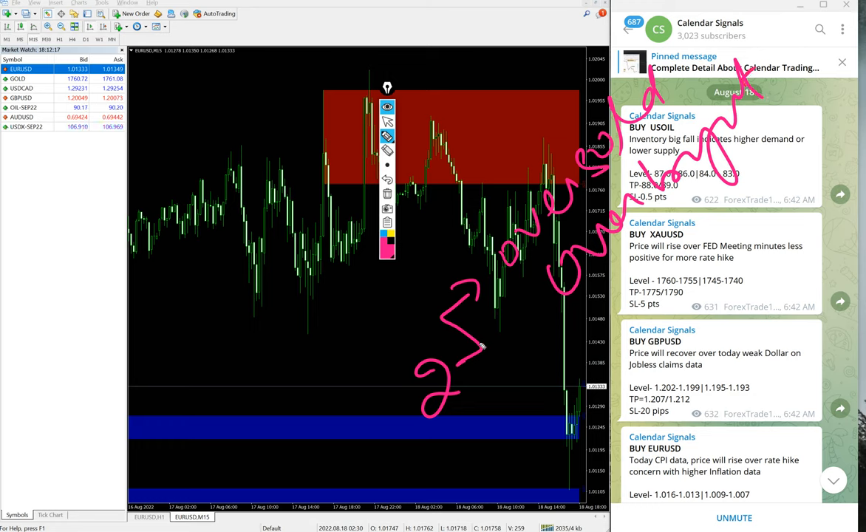
drag(480, 348, 591, 384)
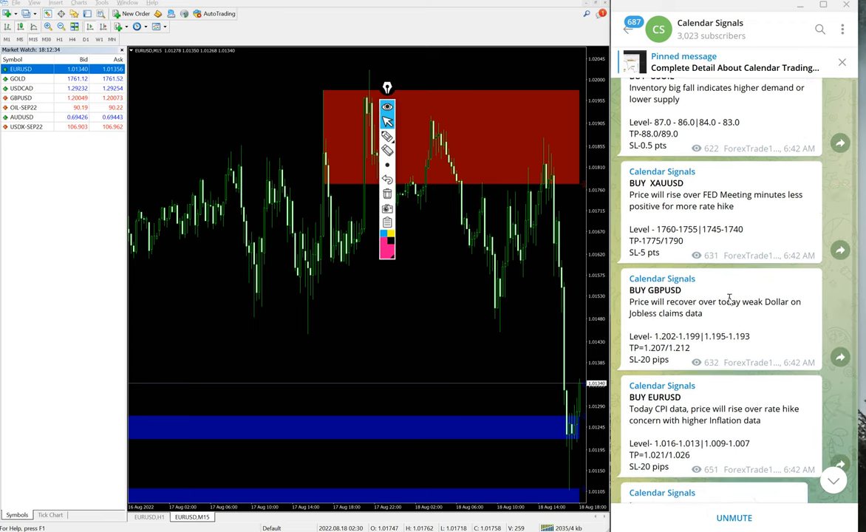
scroll(down, 3)
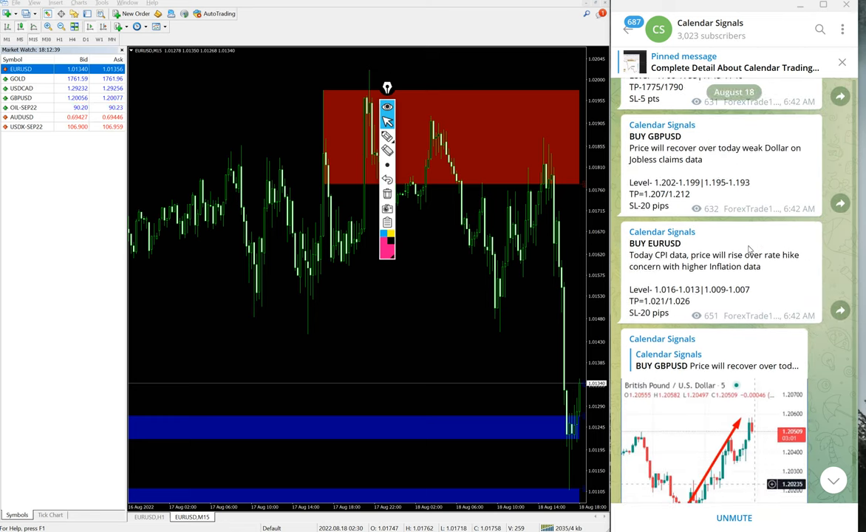
scroll(up, 3)
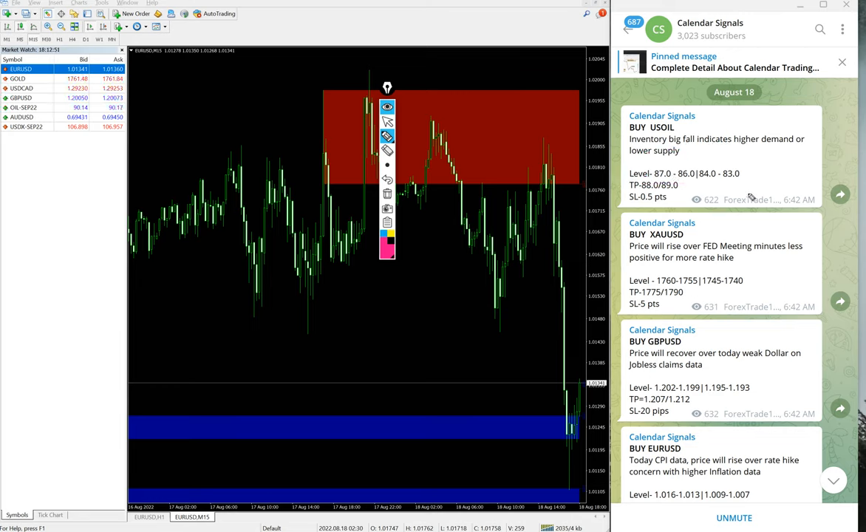
mouse_move(567, 281)
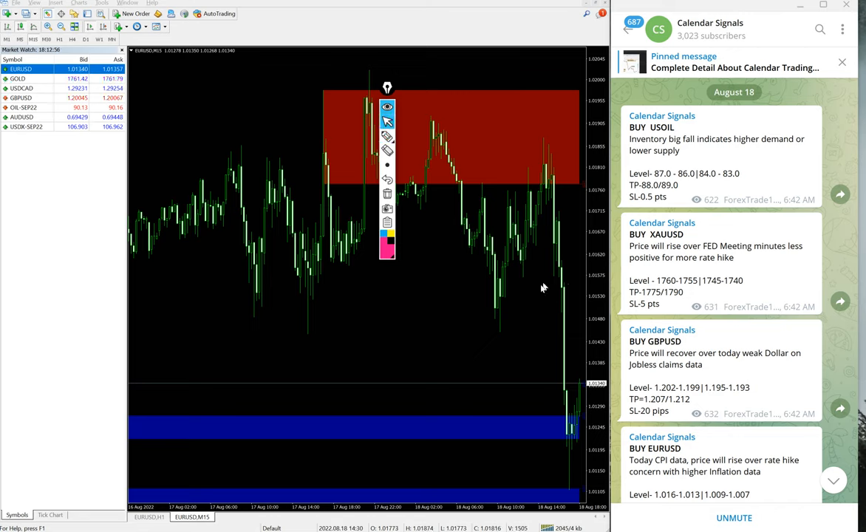
mouse_move(400, 92)
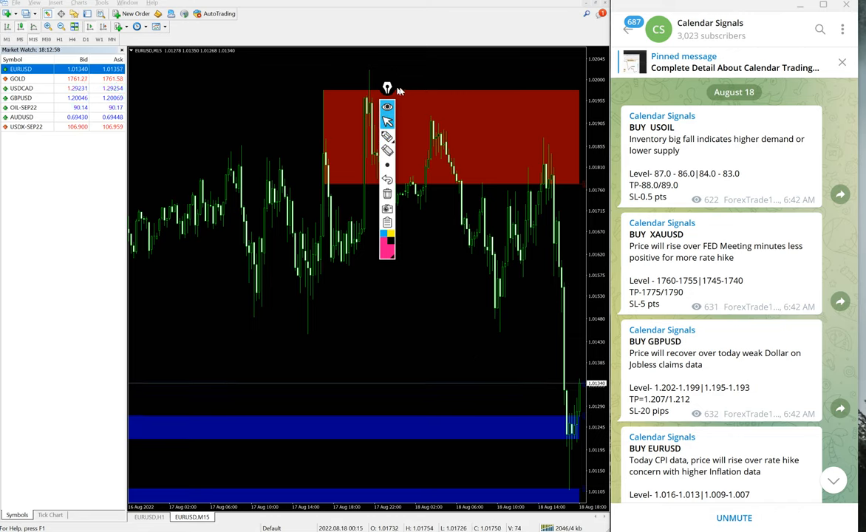
mouse_move(515, 137)
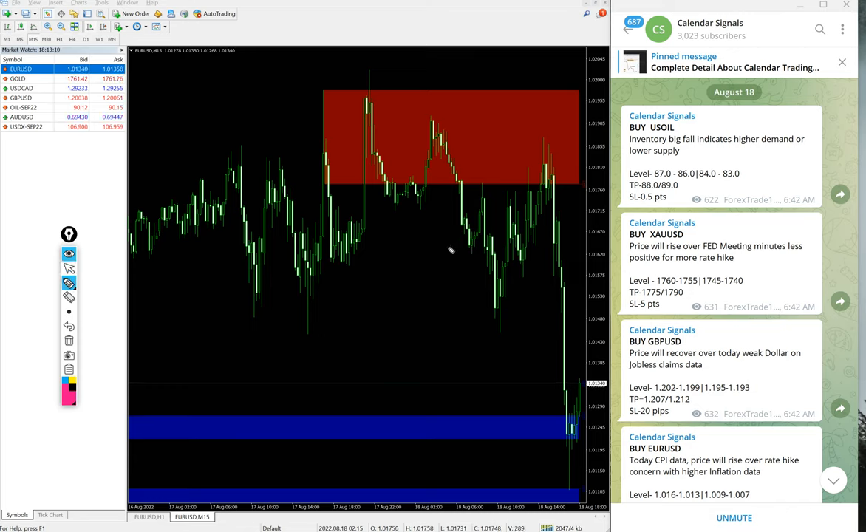
drag(306, 428, 366, 390)
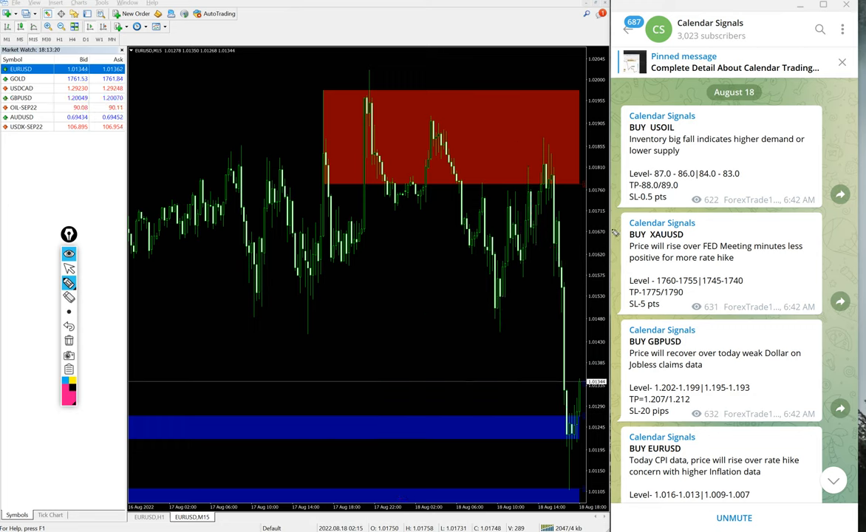
drag(363, 503, 473, 328)
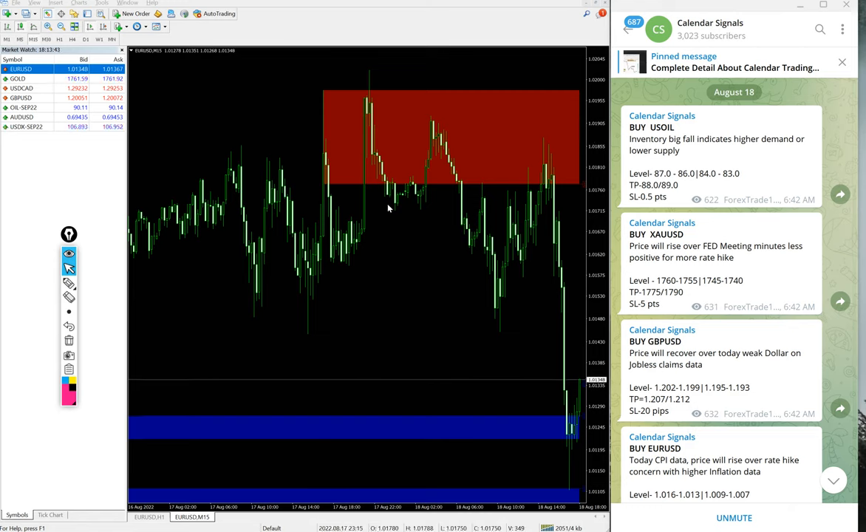
mouse_move(550, 151)
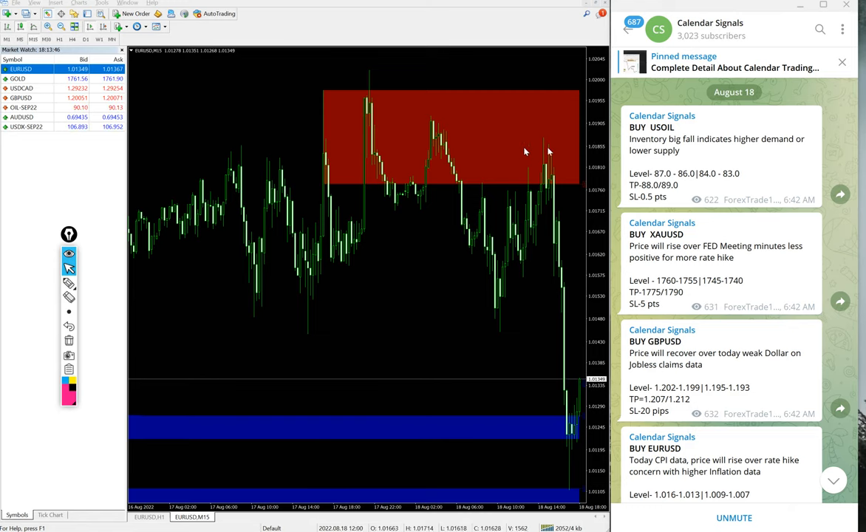
mouse_move(362, 145)
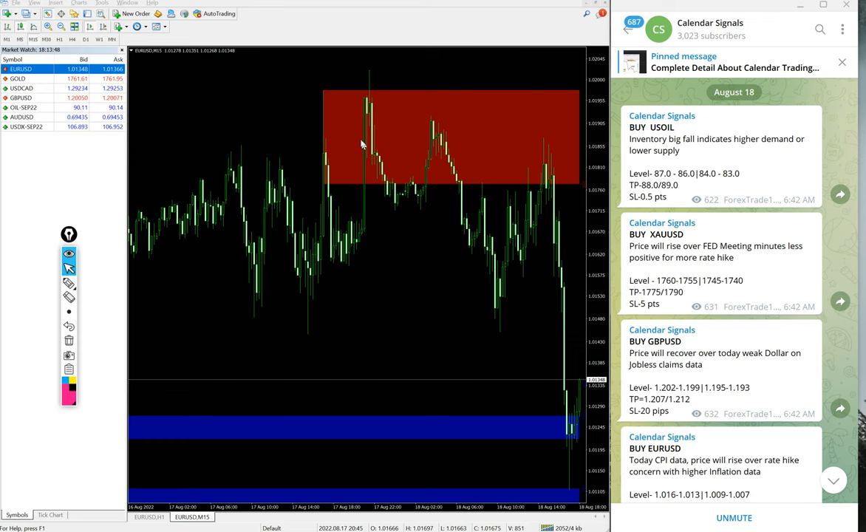
mouse_move(487, 224)
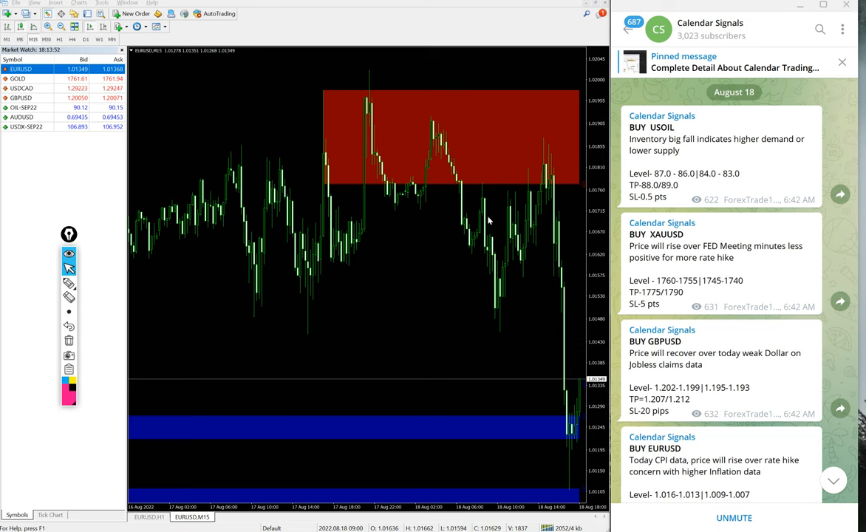
mouse_move(711, 248)
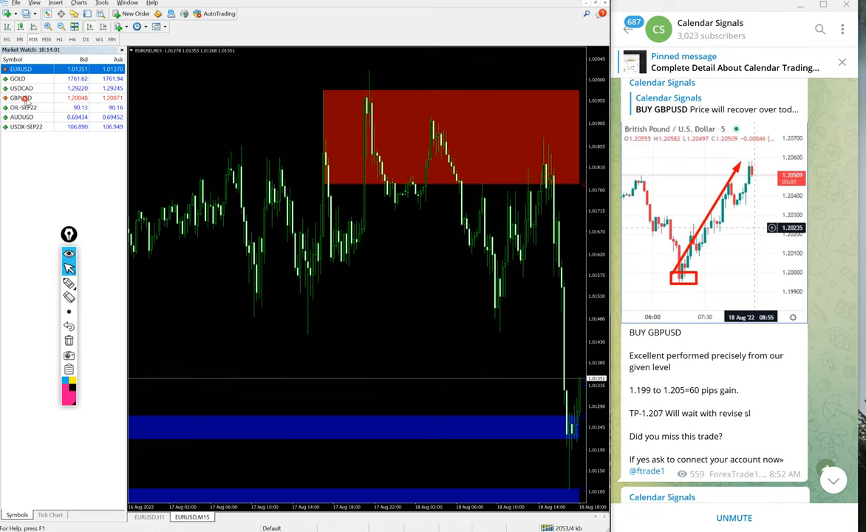
- Show the GBPUSD M30 chart with its red price zones from Market Watch
click(21, 98)
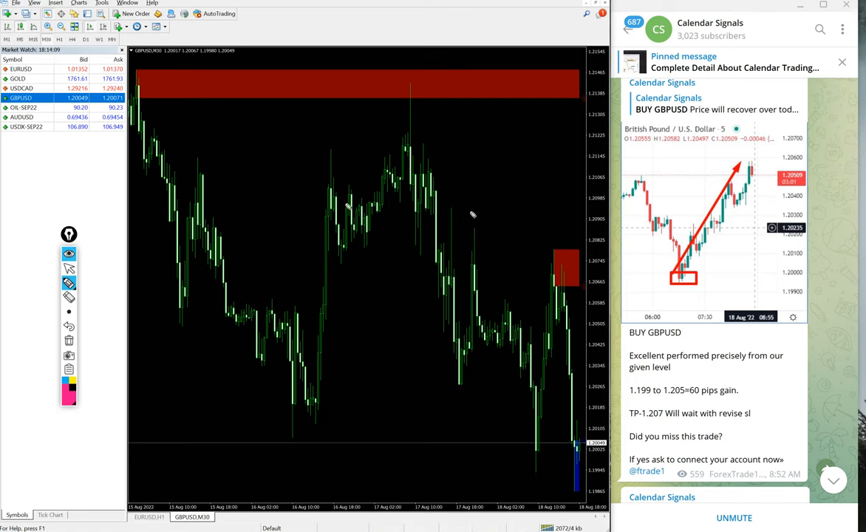
mouse_move(570, 180)
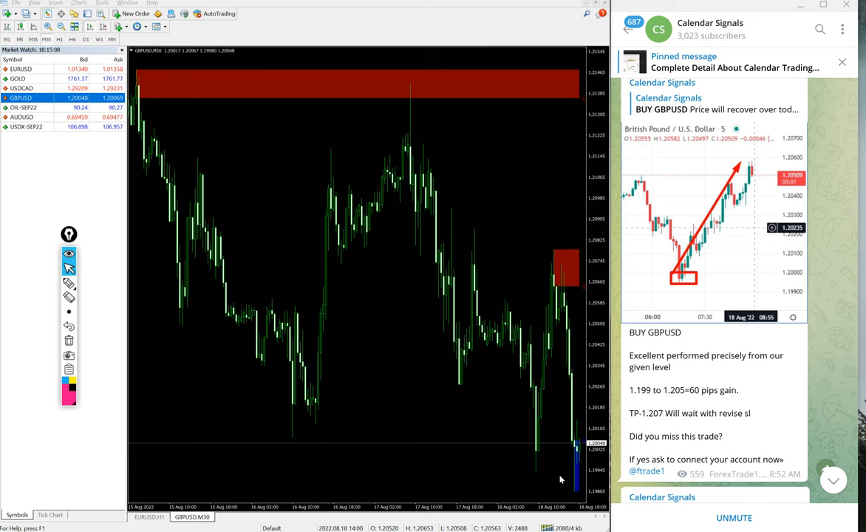
- Select GOLD in Market Watch, dismissing the order windows that pop up without trading
scroll(down, 3)
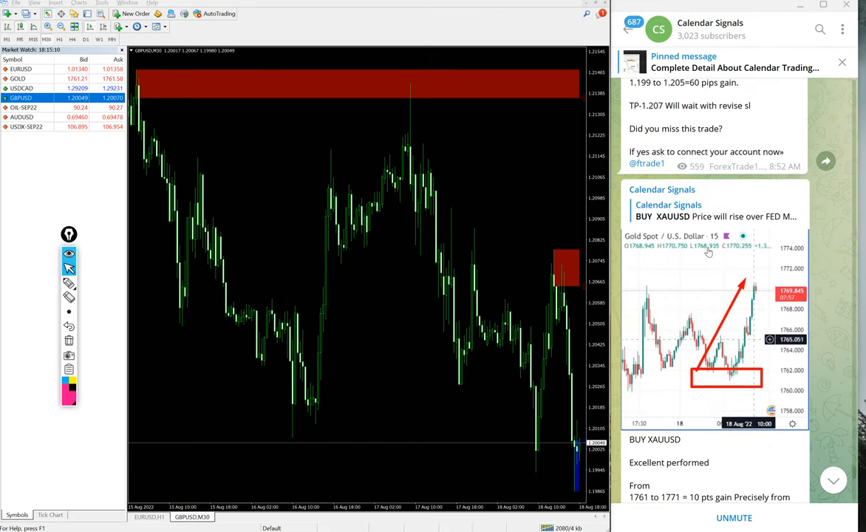
scroll(down, 3)
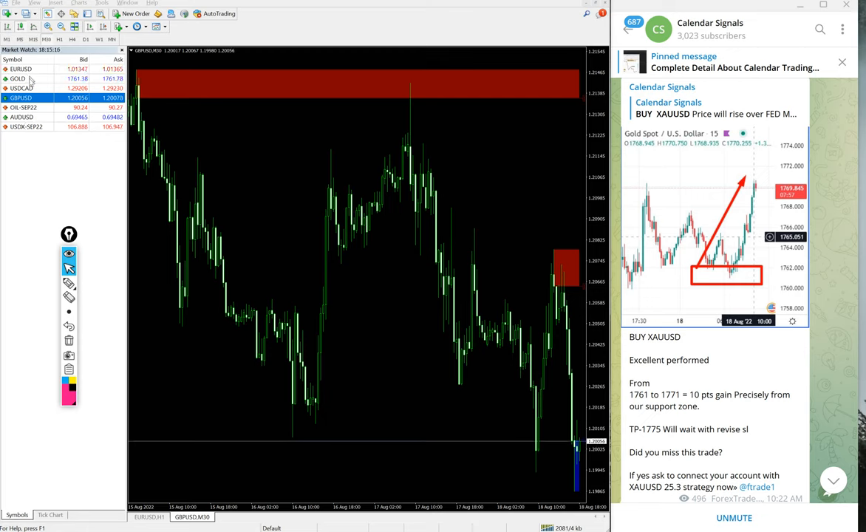
click(21, 78)
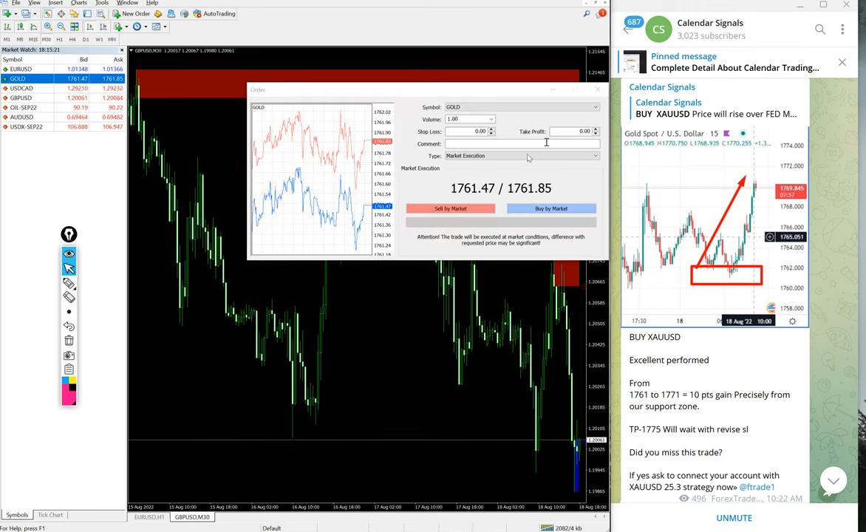
click(598, 90)
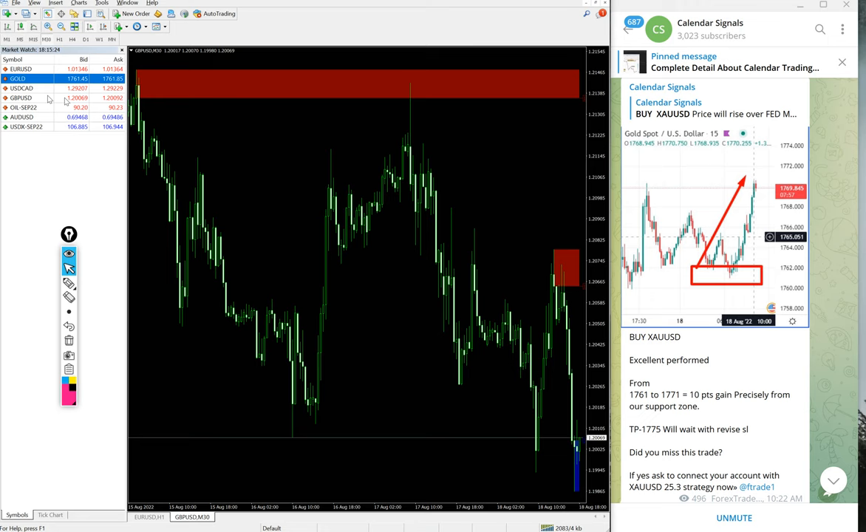
double_click(18, 79)
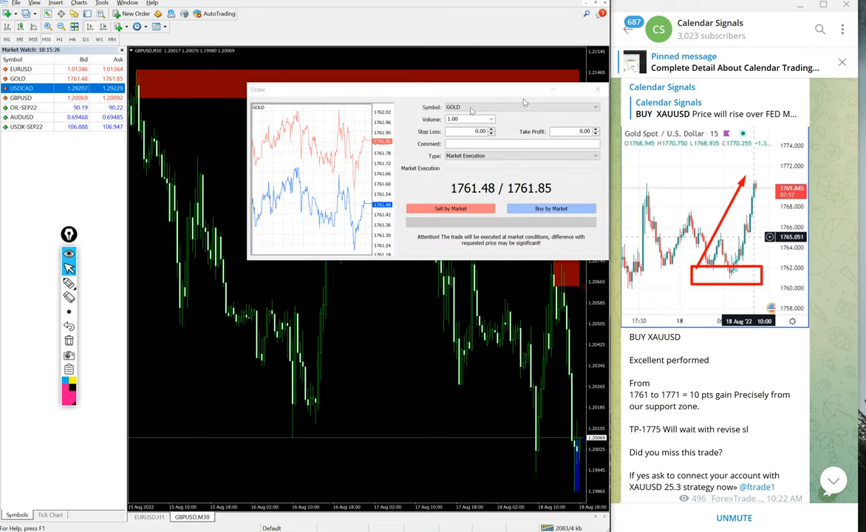
click(597, 90)
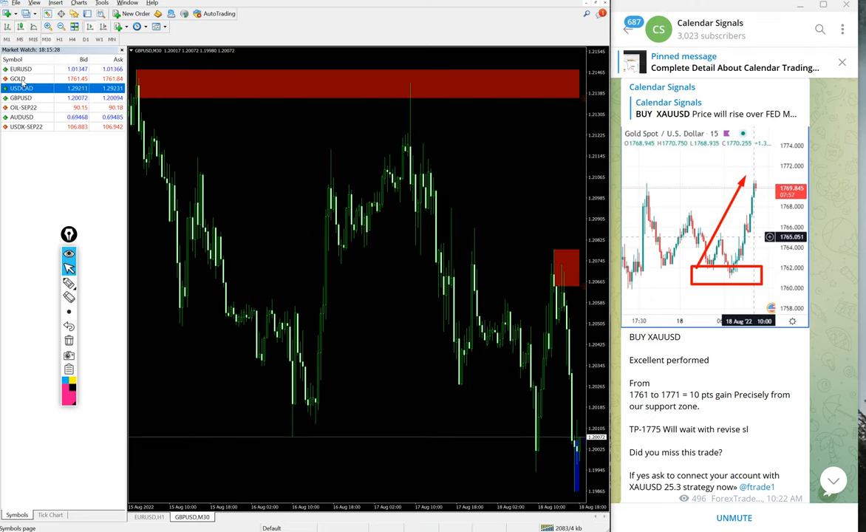
click(18, 79)
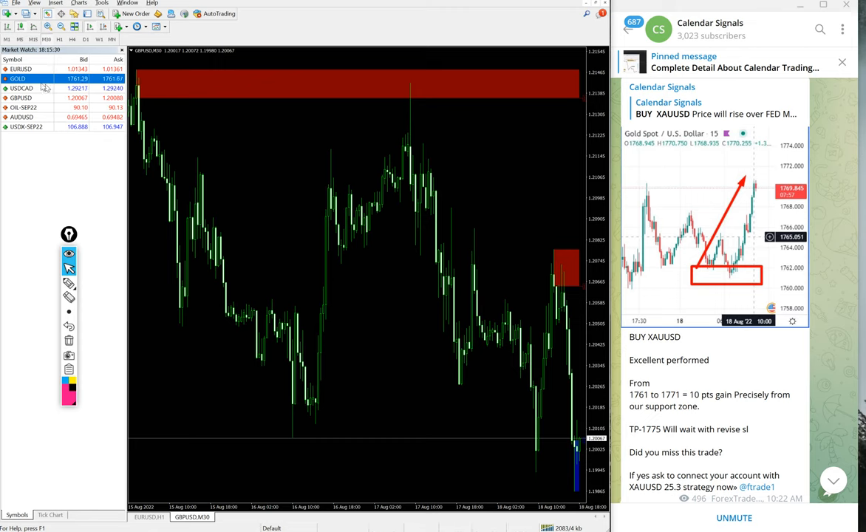
- Show the GOLD M30 chart with its red resistance and blue support zones via Chart Window
right_click(44, 79)
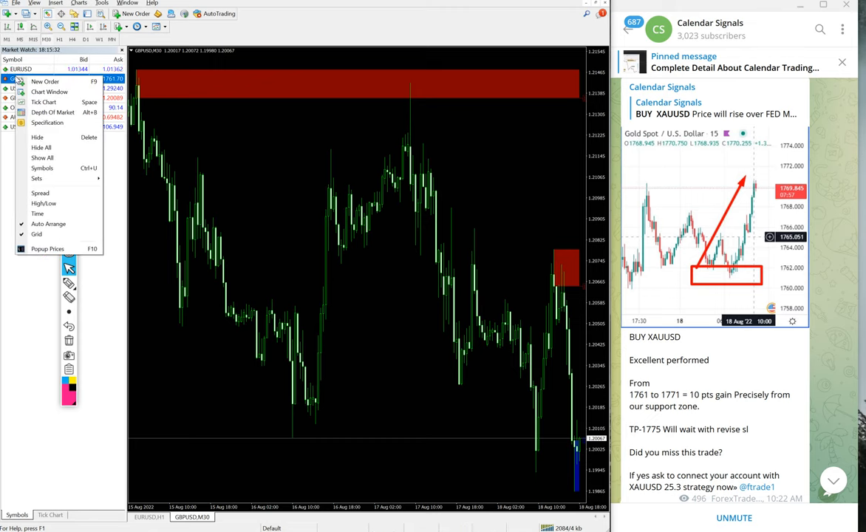
mouse_move(45, 81)
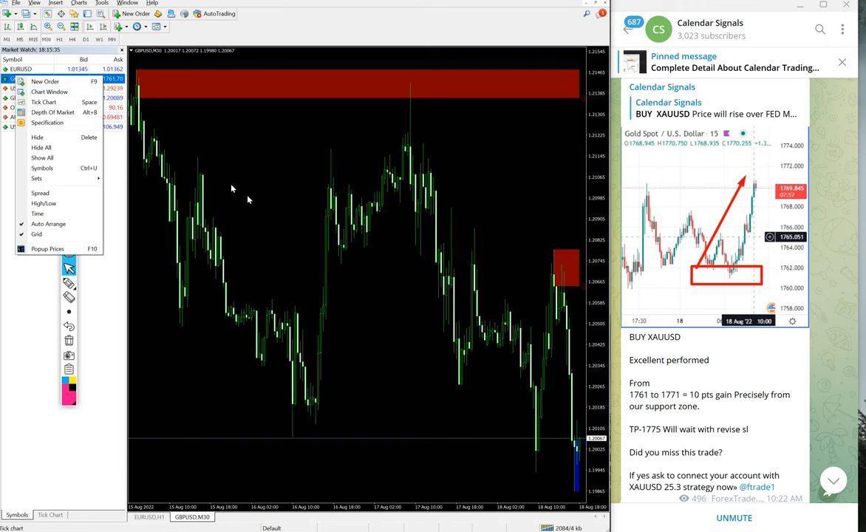
click(21, 89)
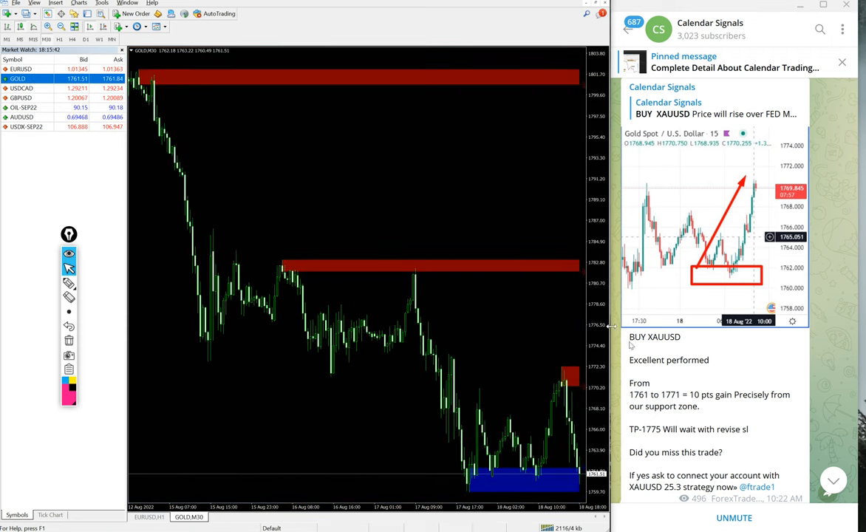
scroll(down, 3)
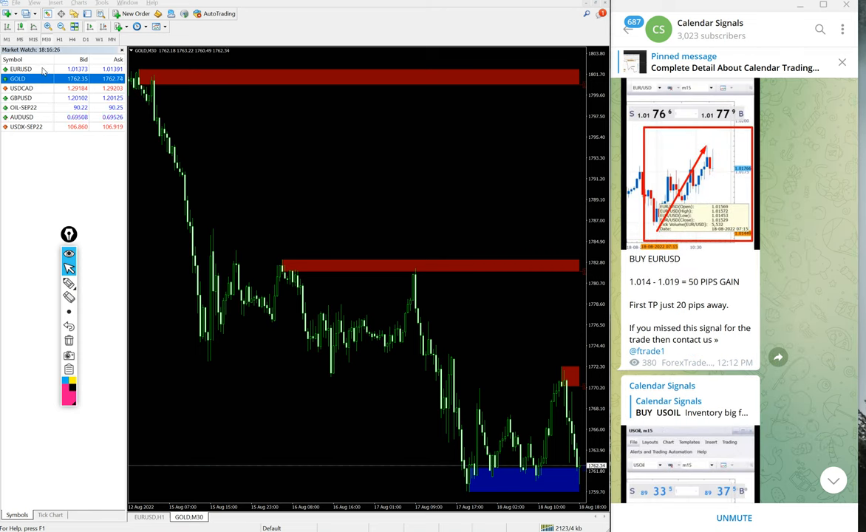
- Dismiss the EURUSD order window twice to reveal the EURUSD M30 chart with red resistance zones
double_click(21, 69)
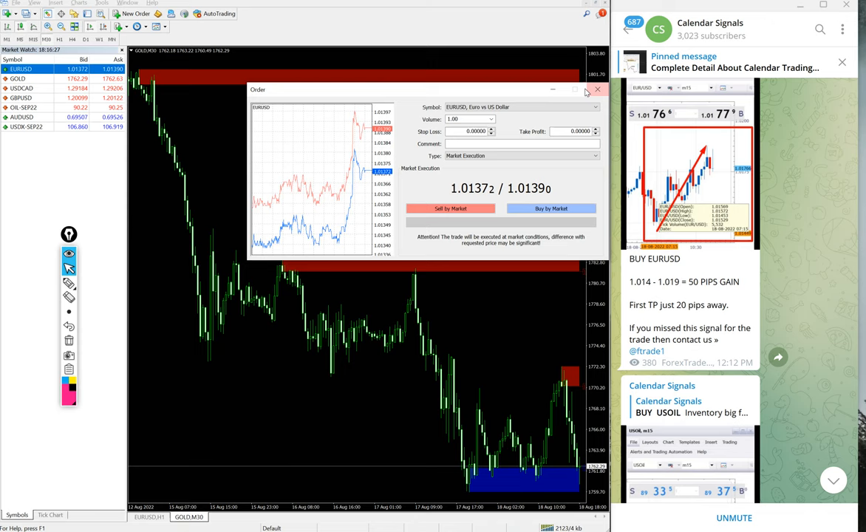
mouse_move(491, 84)
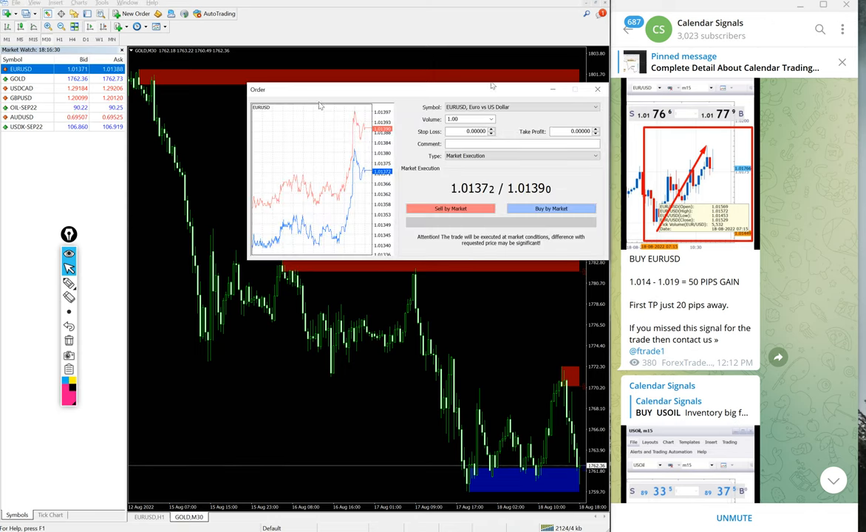
click(597, 89)
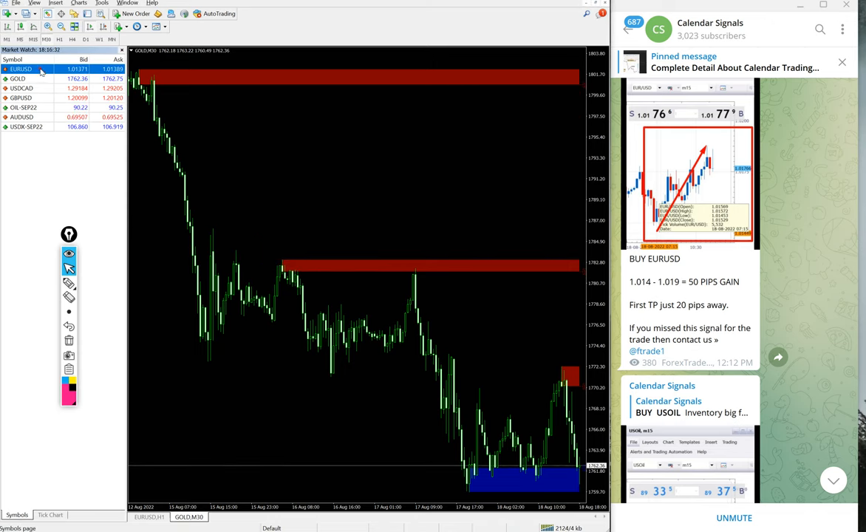
double_click(20, 69)
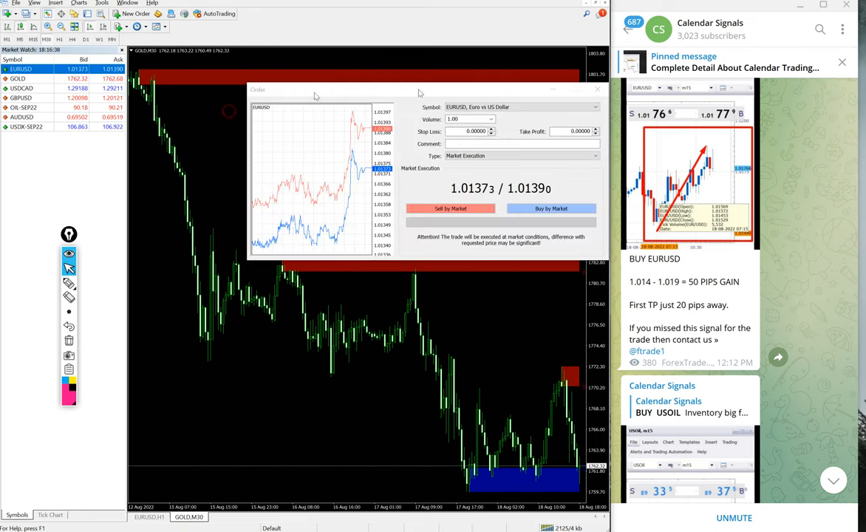
click(597, 89)
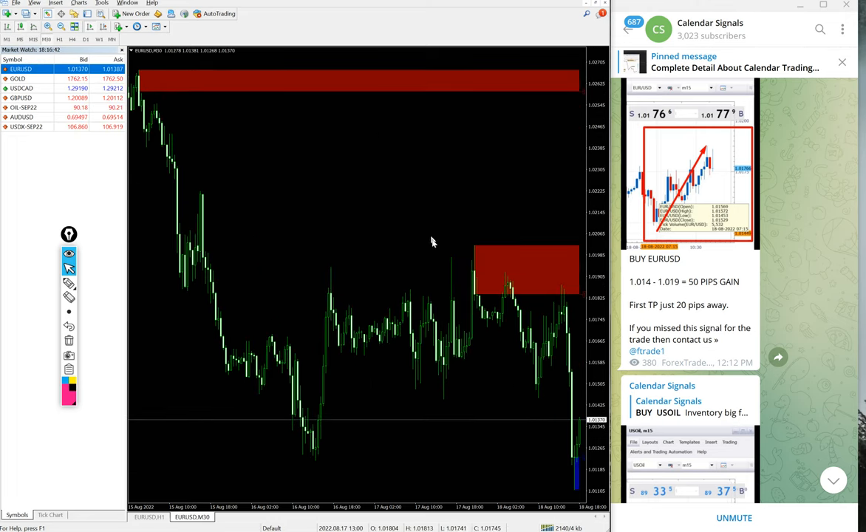
mouse_move(525, 278)
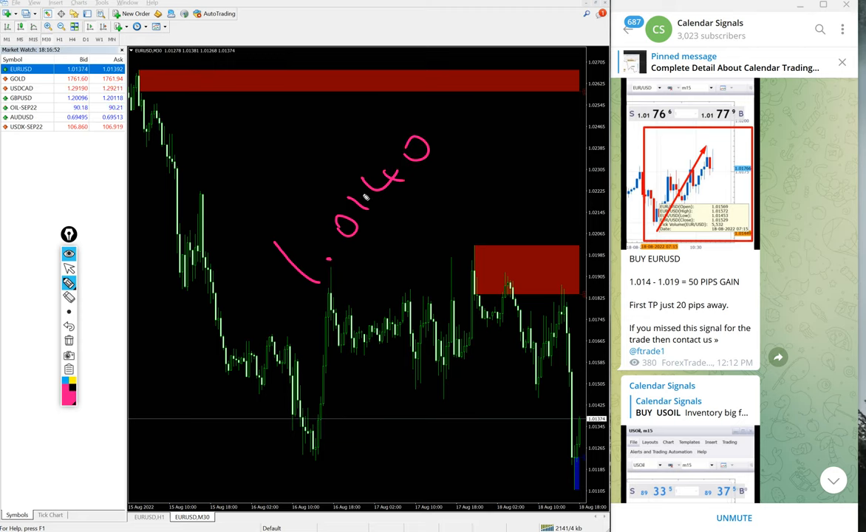
drag(332, 306, 381, 343)
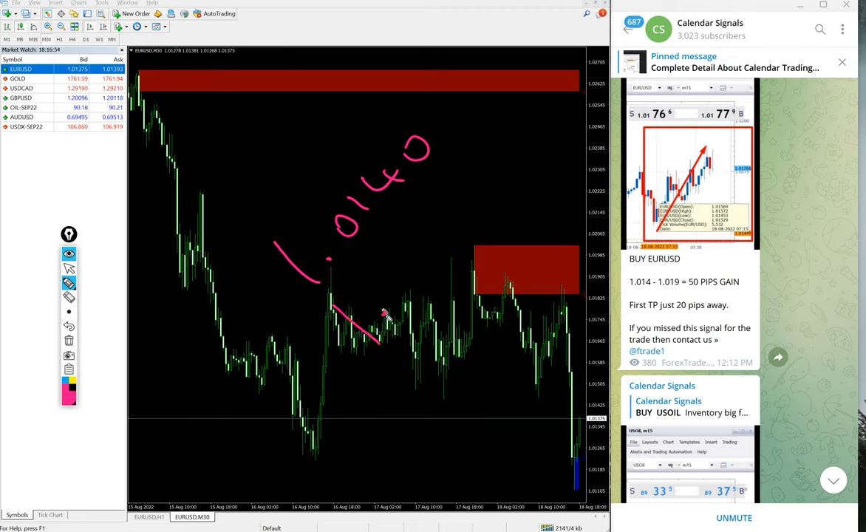
drag(429, 207, 397, 296)
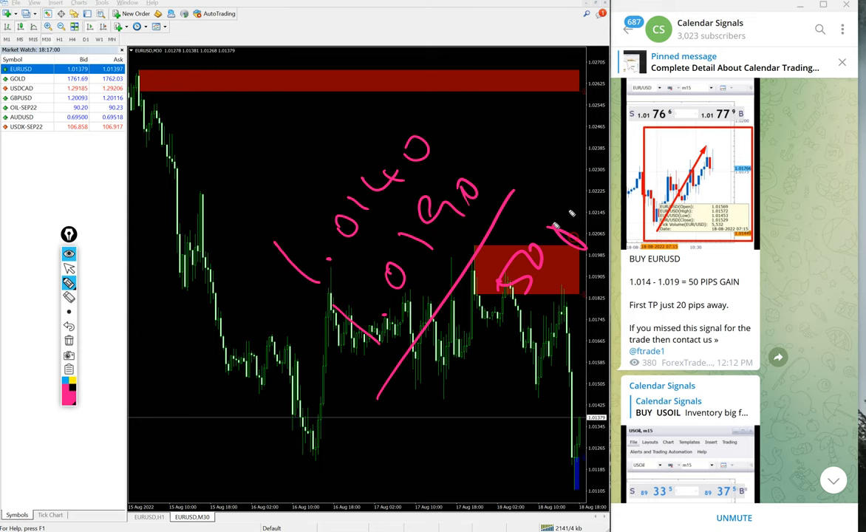
drag(561, 237, 599, 310)
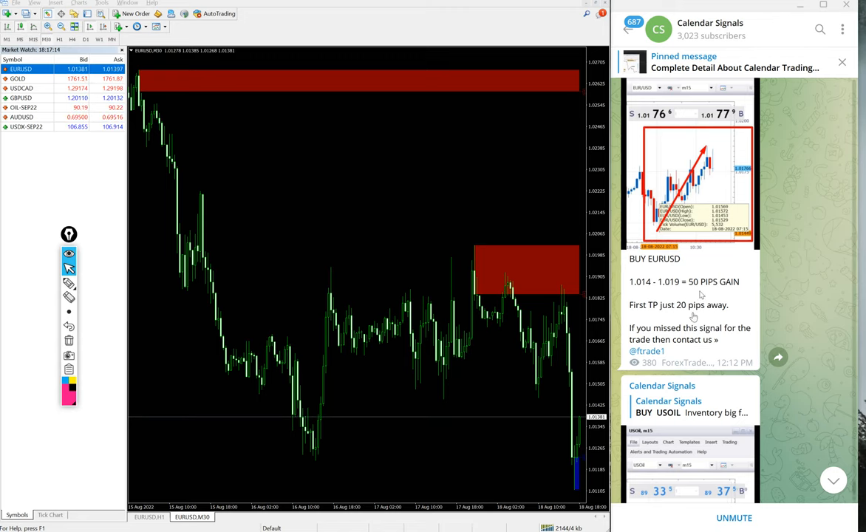
scroll(down, 3)
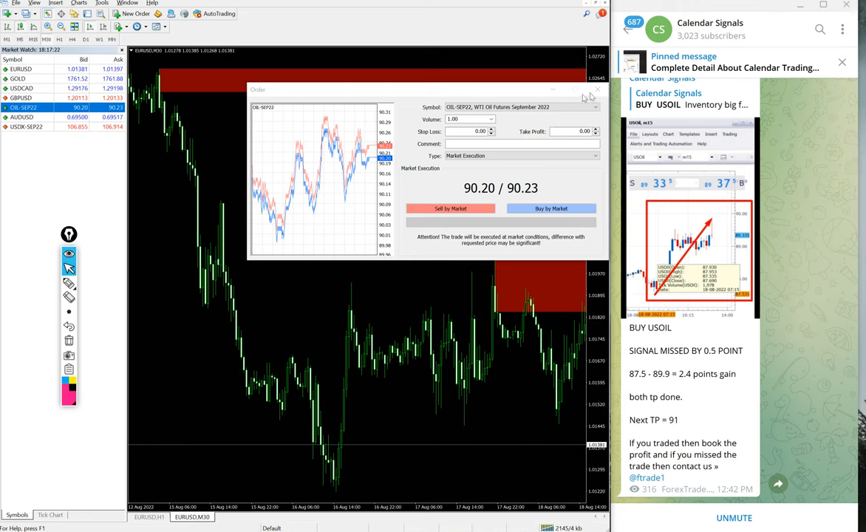
- Dismiss the OIL-SEP22 order windows to reveal its M30 chart with red and blue zones
click(597, 90)
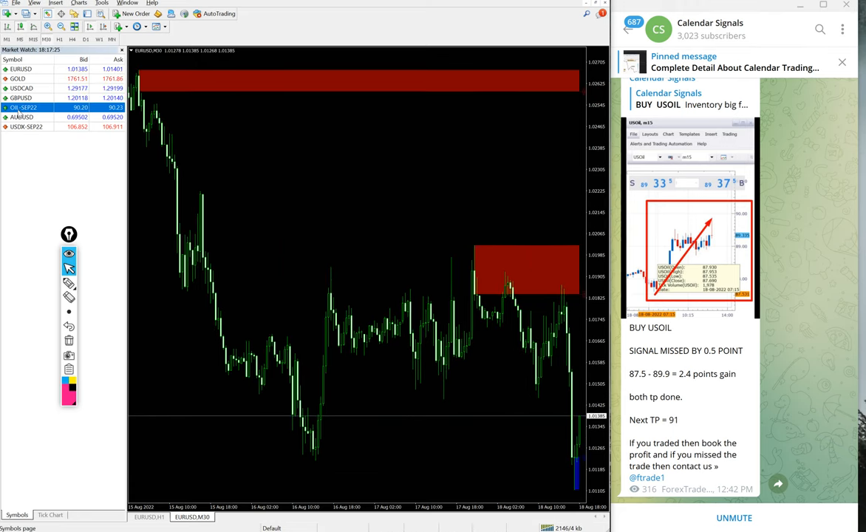
double_click(22, 107)
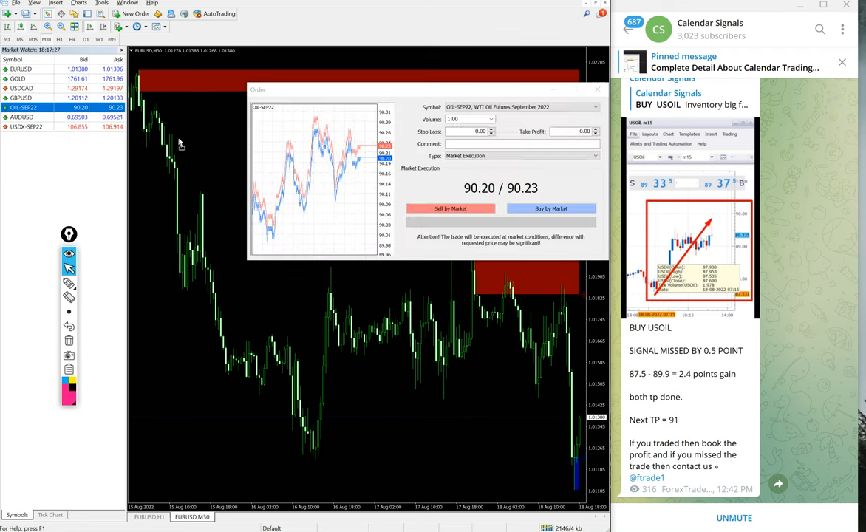
click(598, 90)
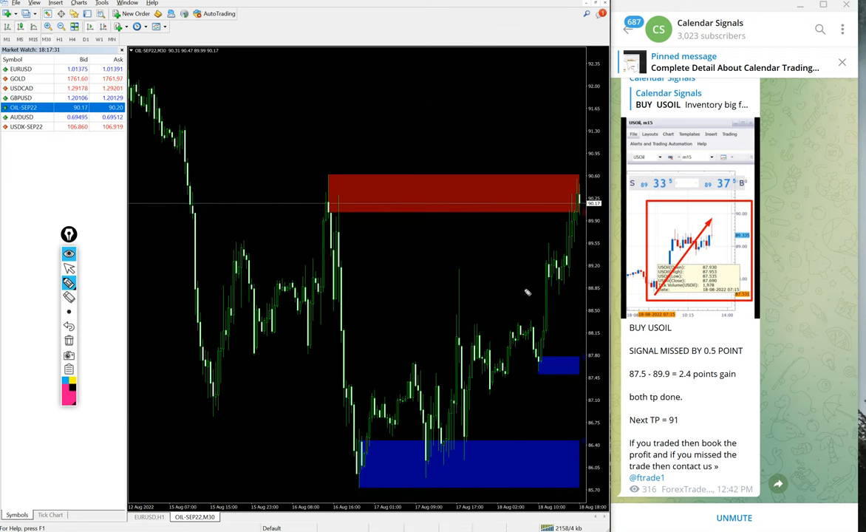
mouse_move(532, 429)
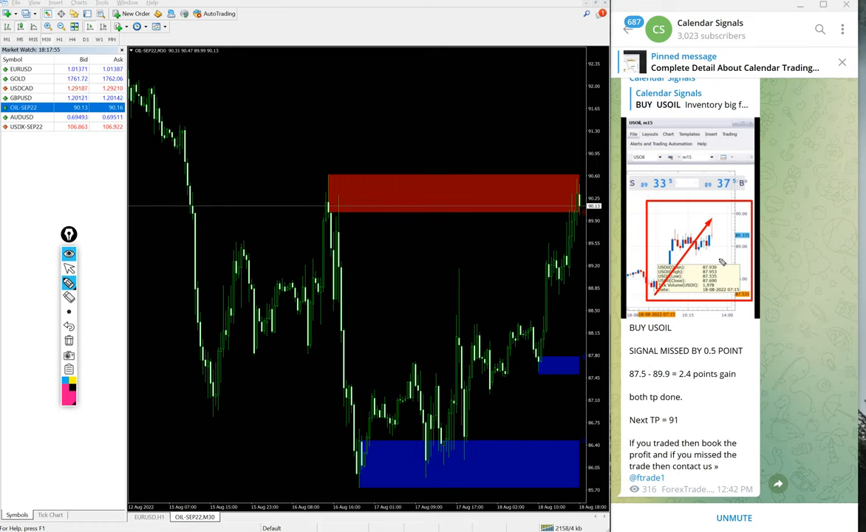
mouse_move(736, 227)
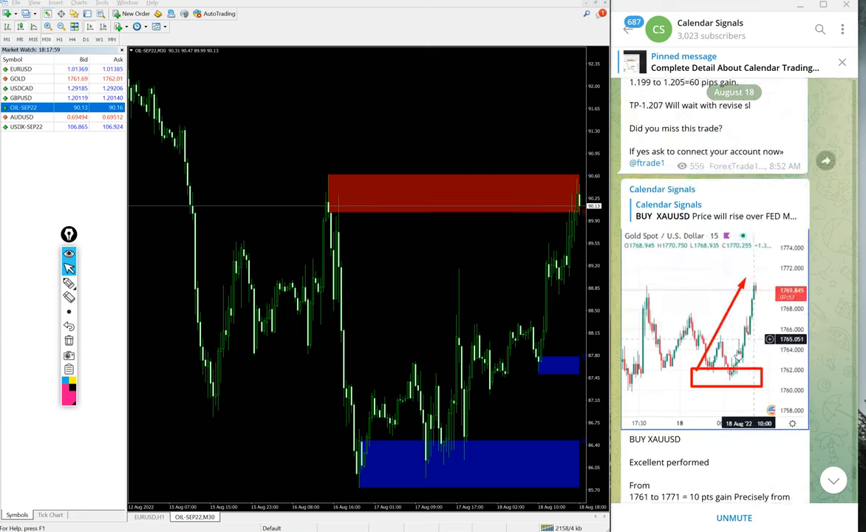
scroll(down, 3)
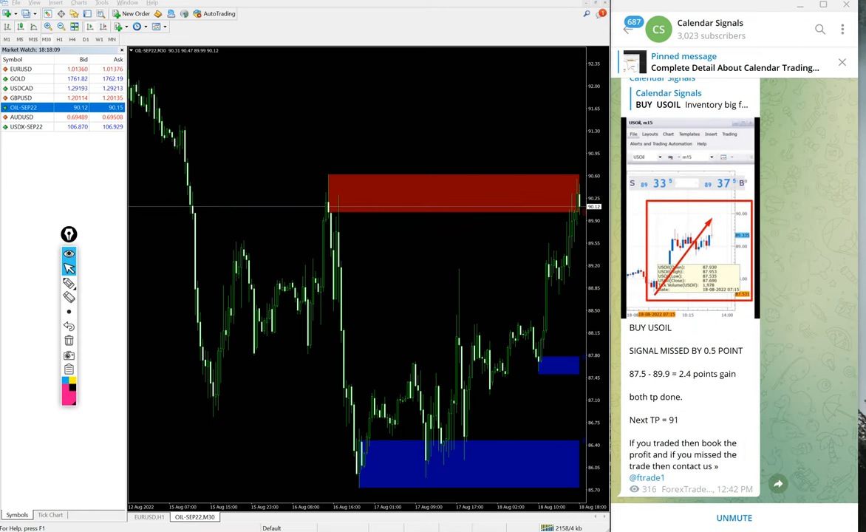
scroll(up, 3)
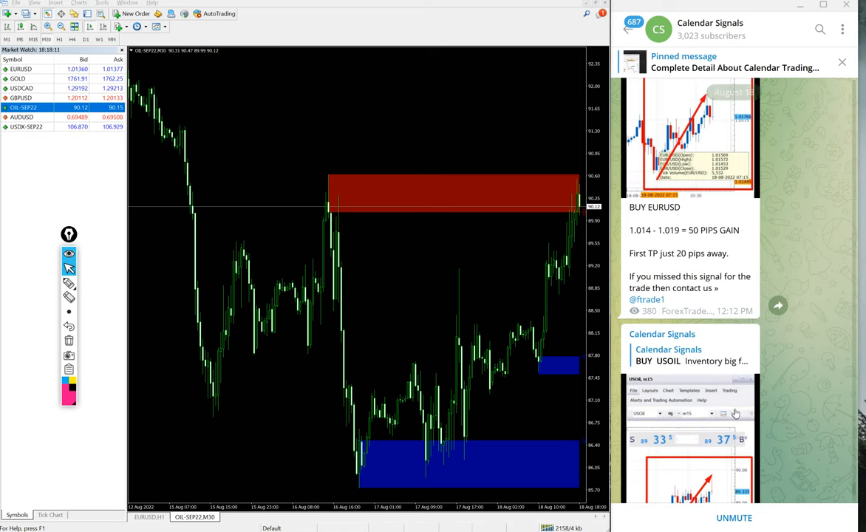
scroll(down, 3)
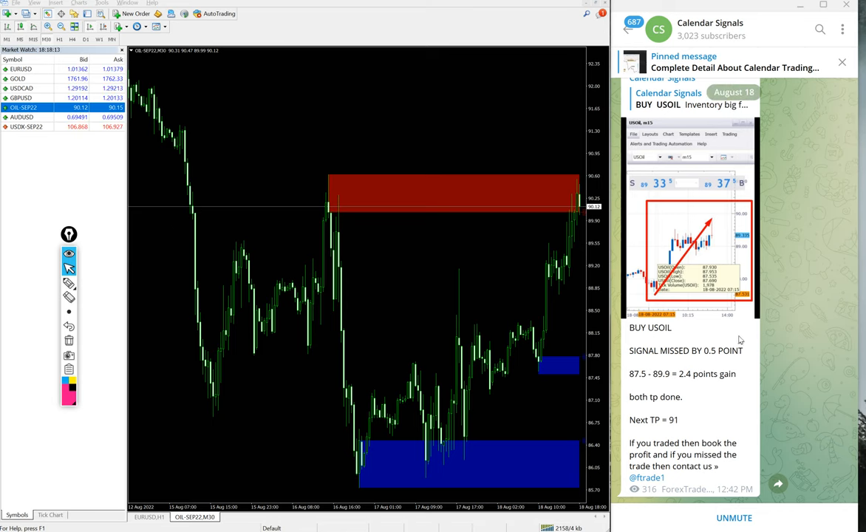
scroll(up, 3)
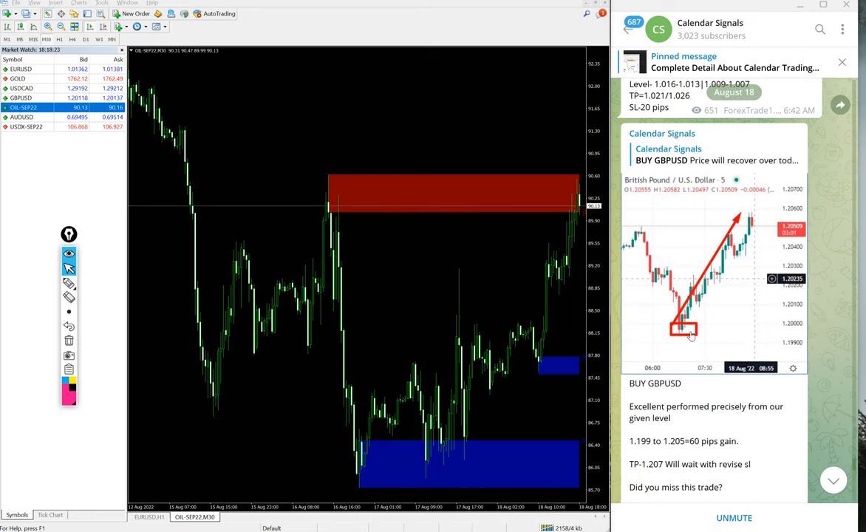
scroll(up, 3)
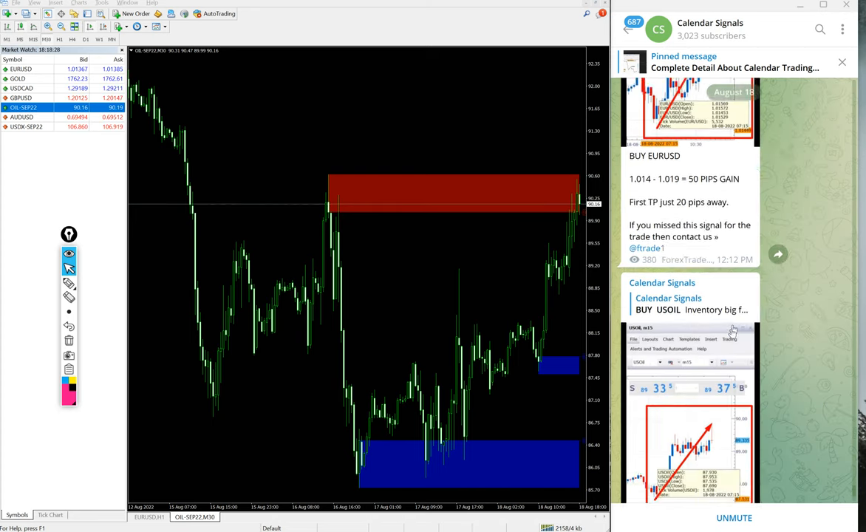
scroll(down, 3)
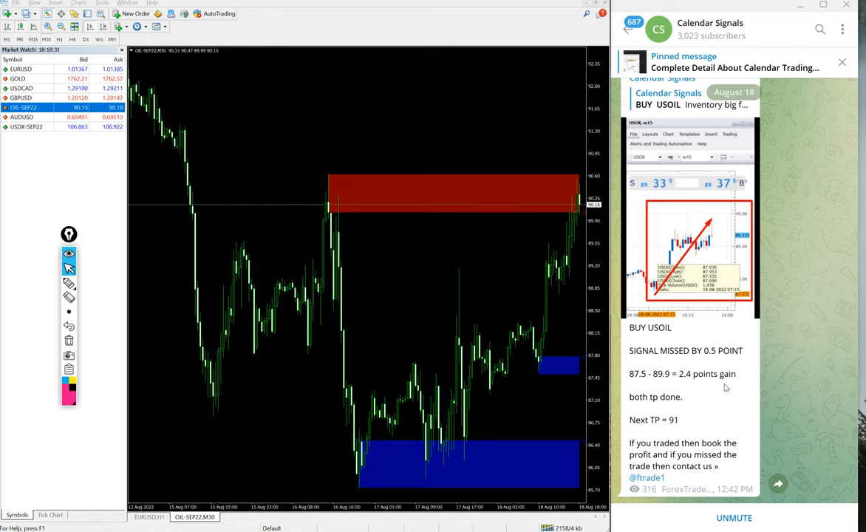